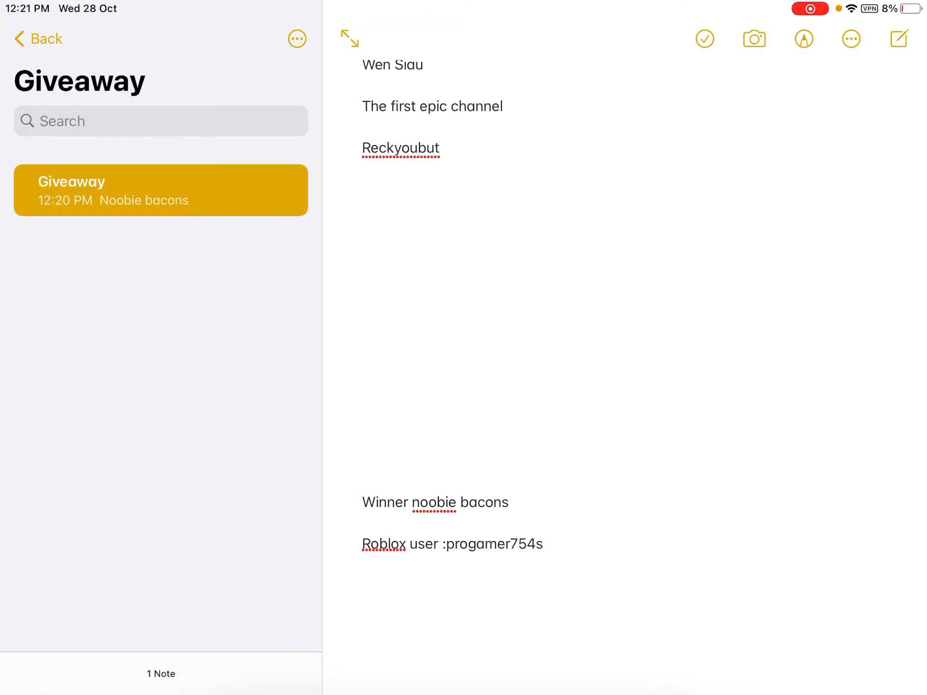
Step: Leave the Giveaway note in Notes and return to the iPad home screen
{"action": "key", "text": "home"}
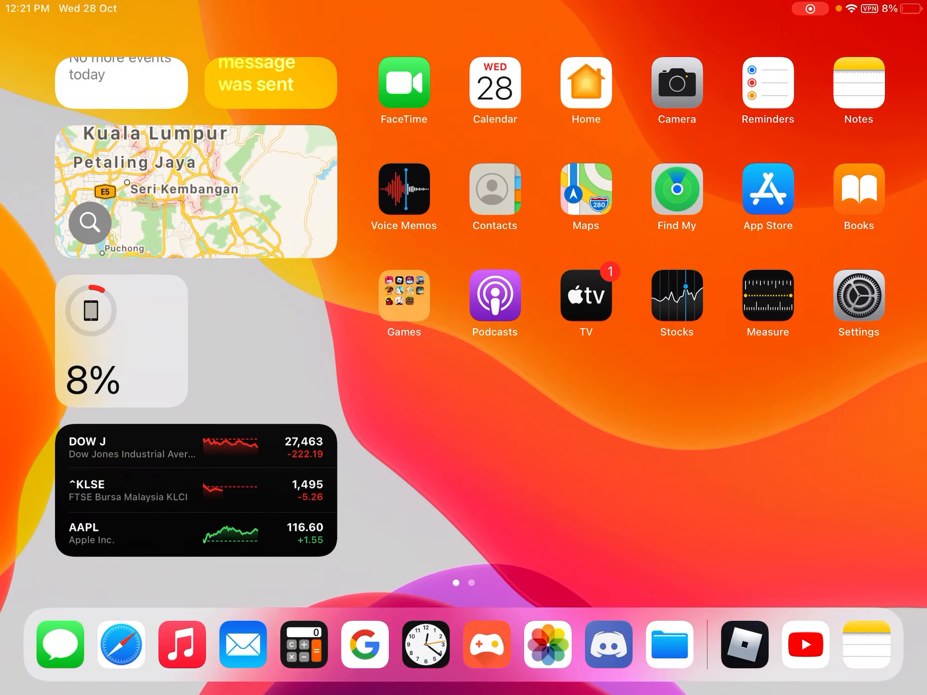
{"action": "left_click", "coordinate": [743, 645]}
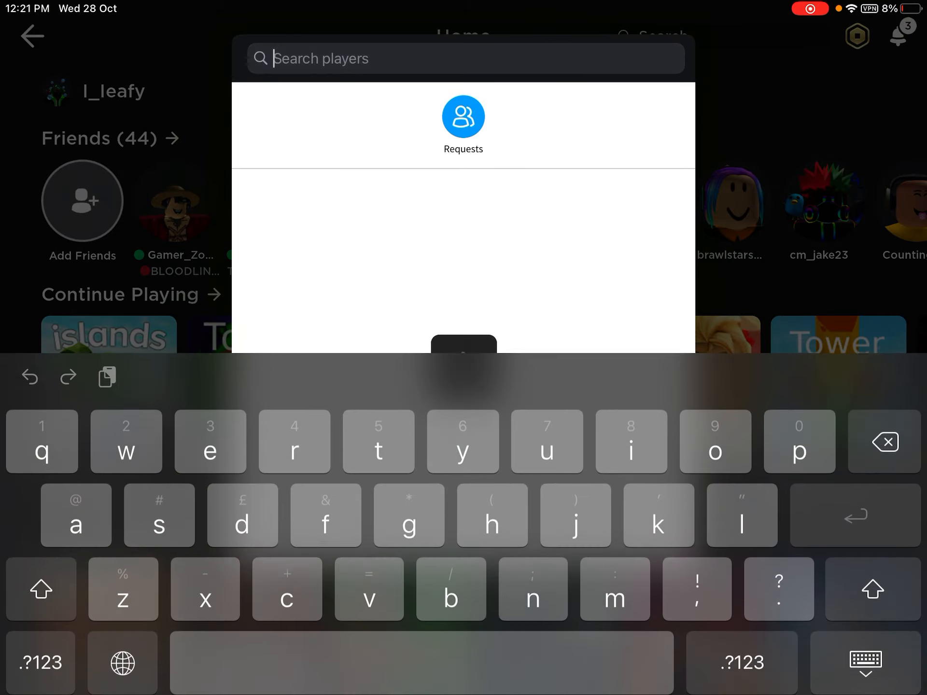
{"action": "type", "text": "progamer"}
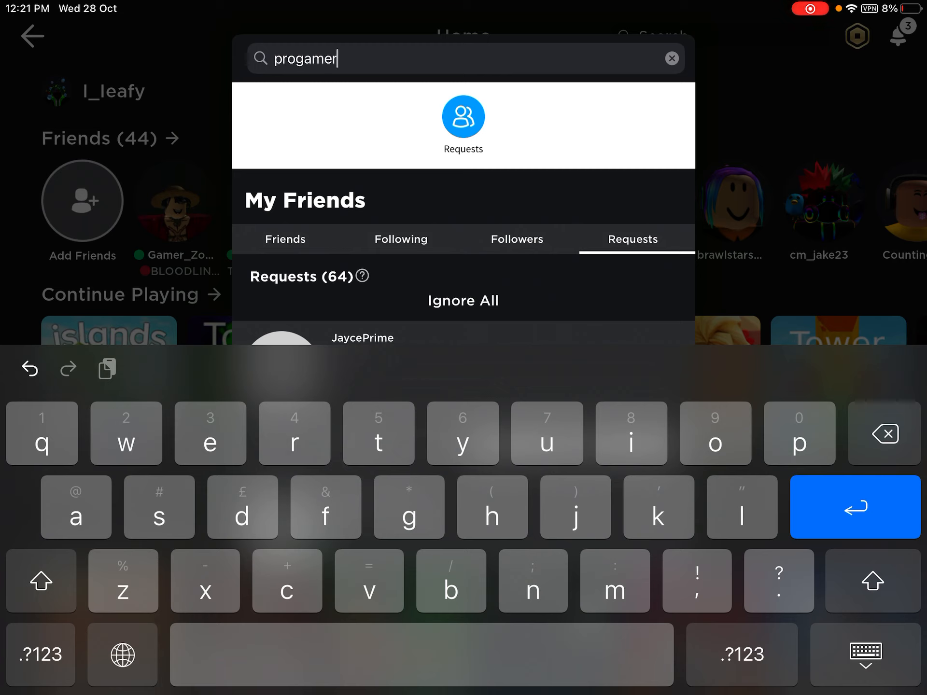
{"action": "type", "text": "754"}
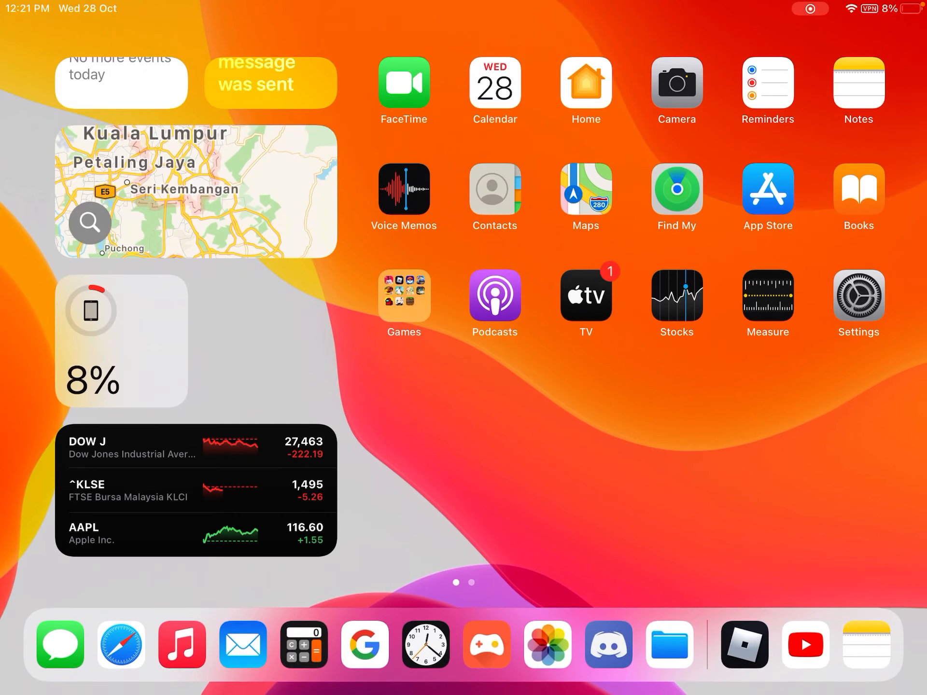
{"action": "left_click", "coordinate": [803, 645]}
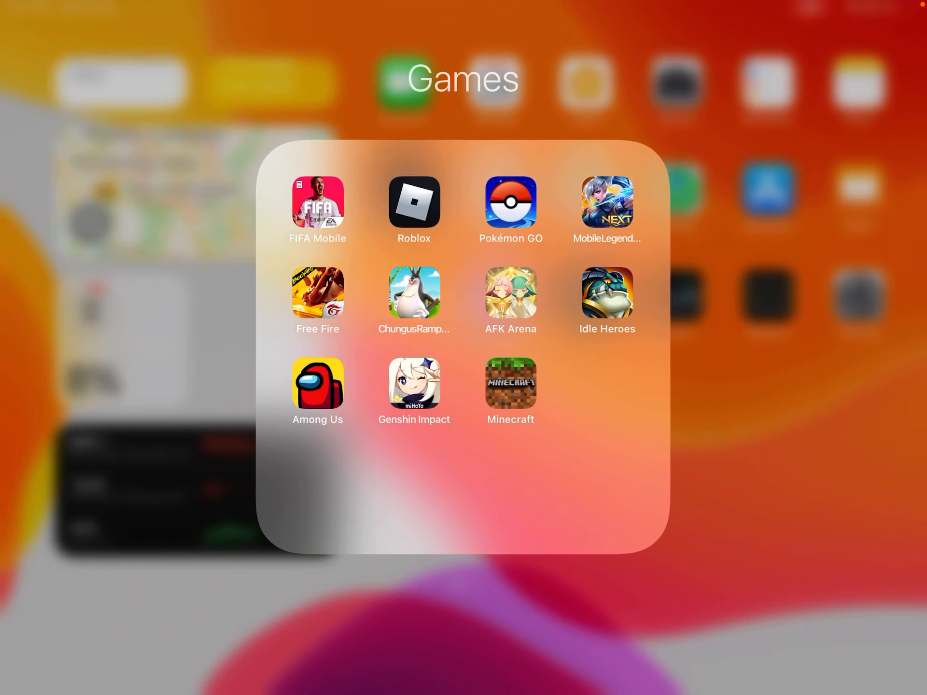
{"action": "left_click", "coordinate": [413, 203]}
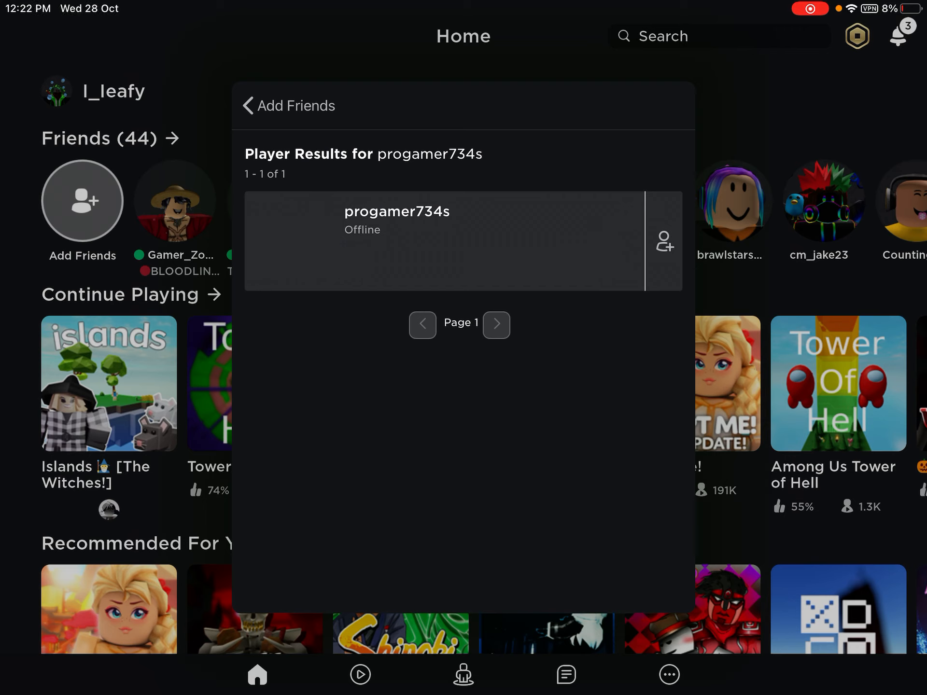
{"action": "left_click", "coordinate": [664, 242]}
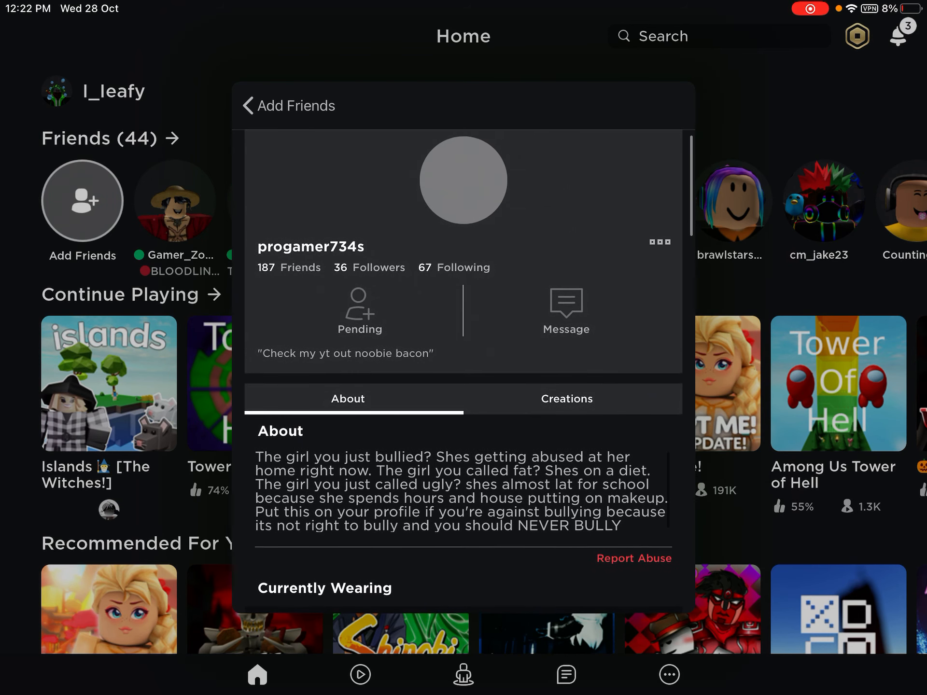
{"action": "scroll", "scroll_direction": "down", "scroll_amount": 3}
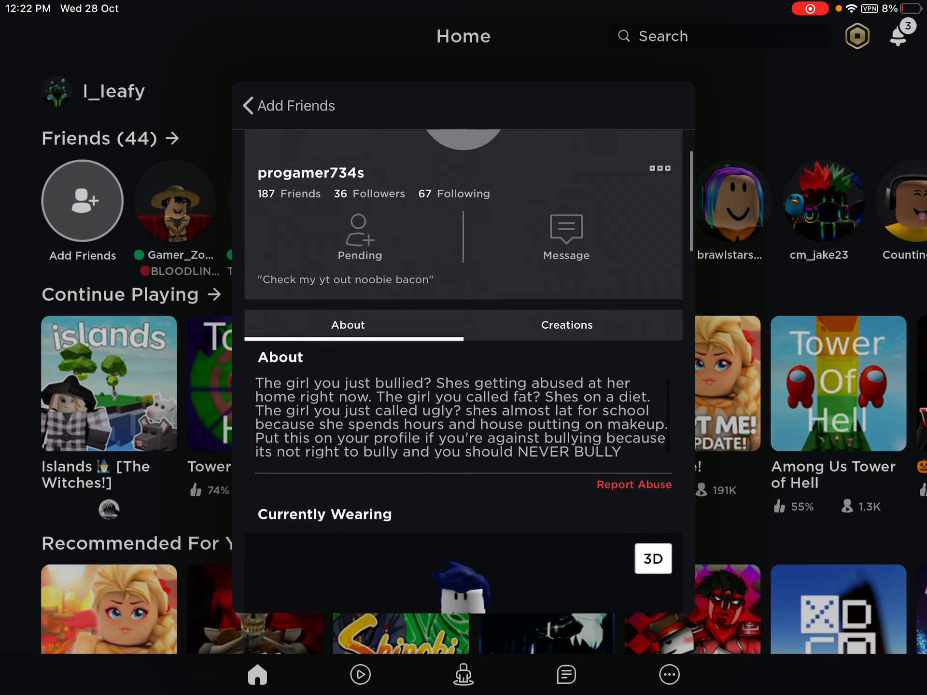
{"action": "scroll", "scroll_direction": "down", "scroll_amount": 3}
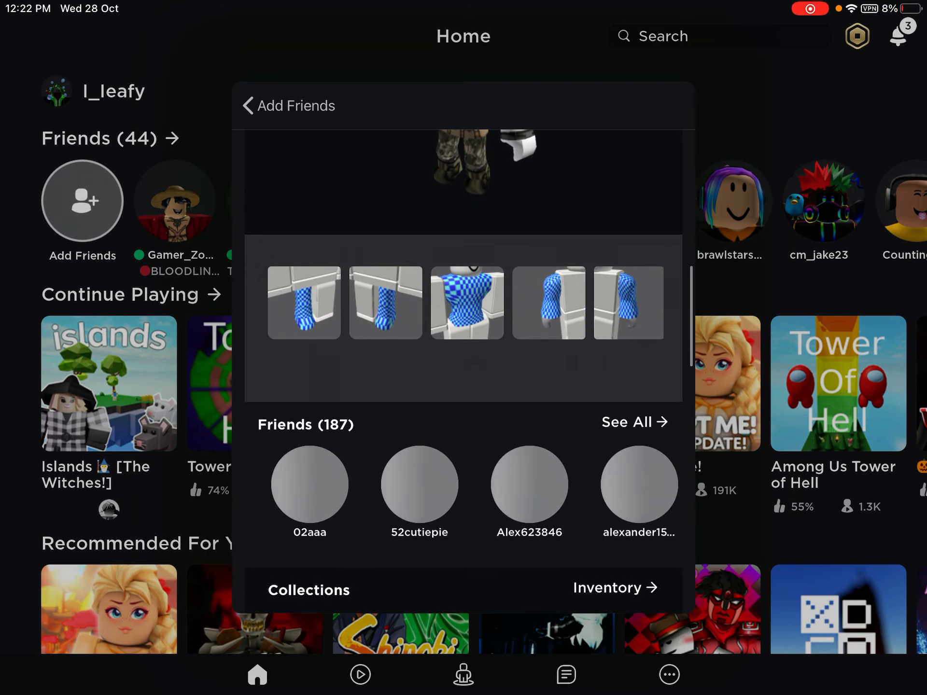
{"action": "scroll", "scroll_direction": "down", "scroll_amount": 3}
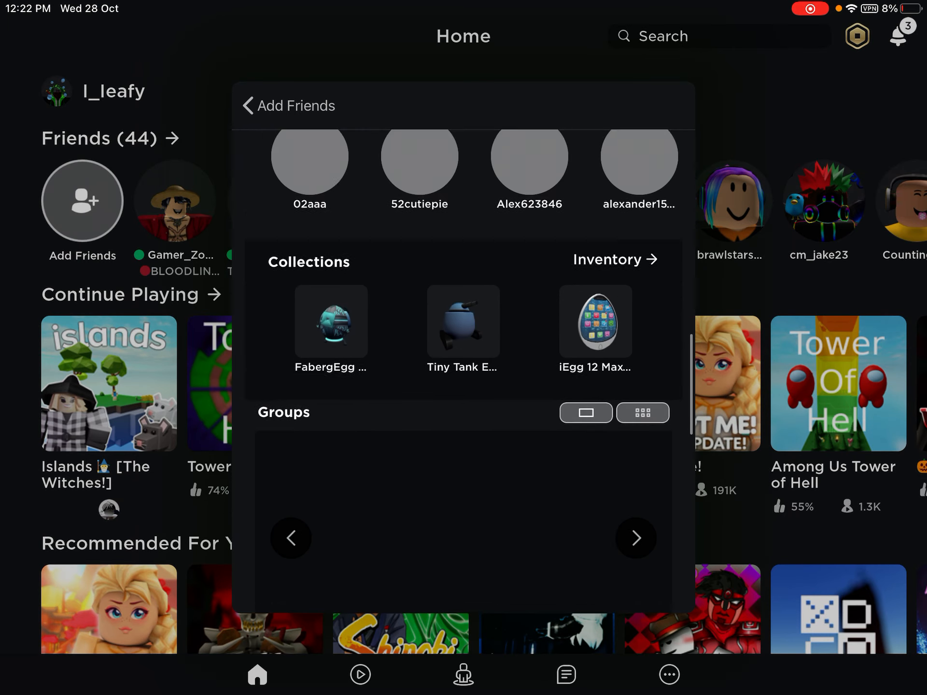